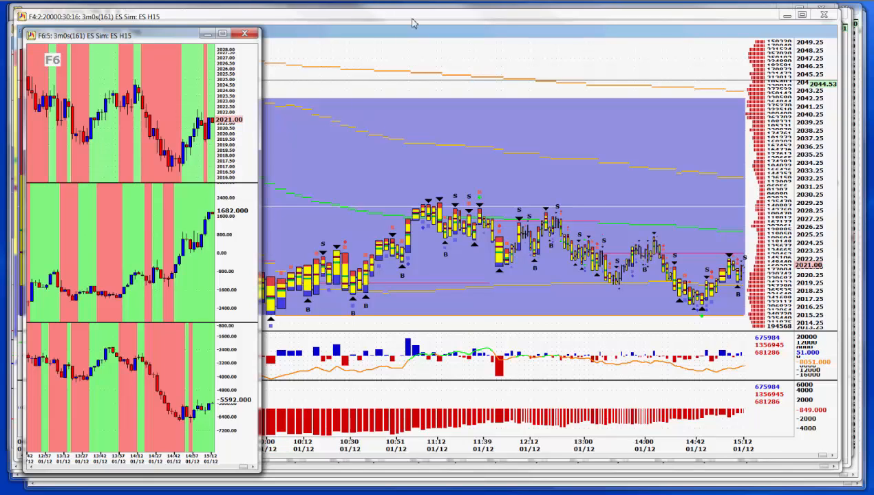
# - Close the small three-pane ES window, leaving the full ES 3-minute chart
pyautogui.click(245, 34)
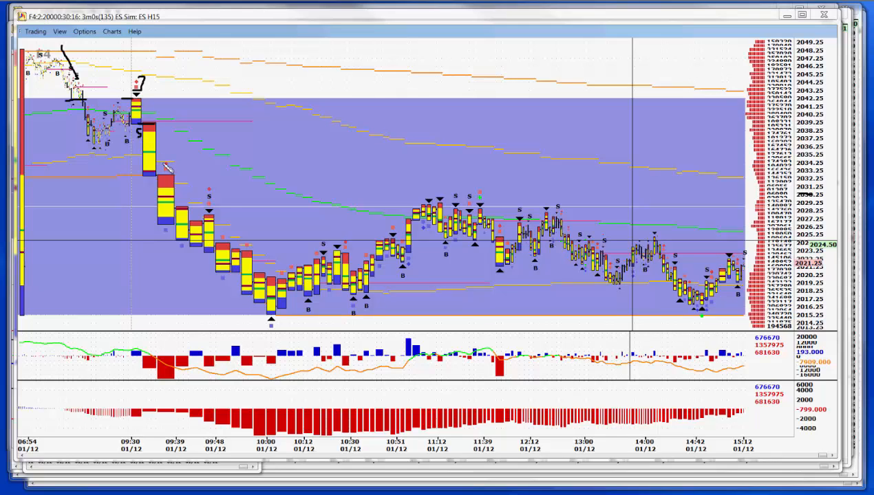
pyautogui.moveTo(213, 206)
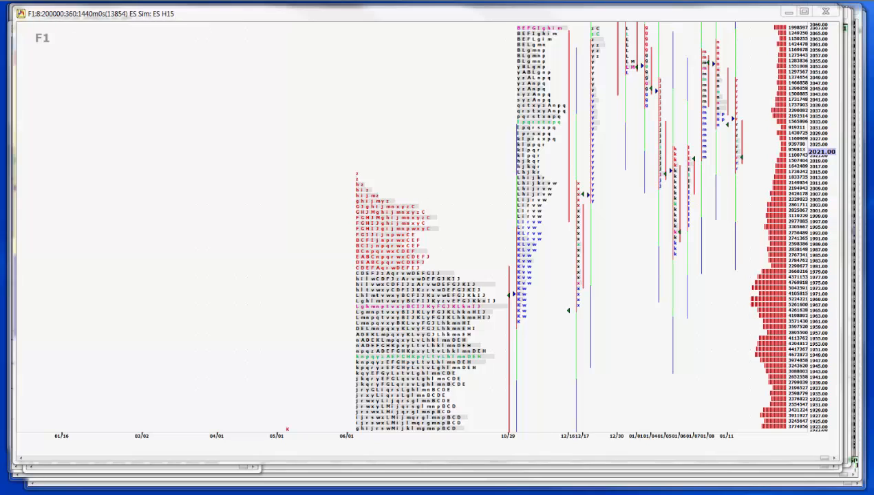
pyautogui.moveTo(763, 170)
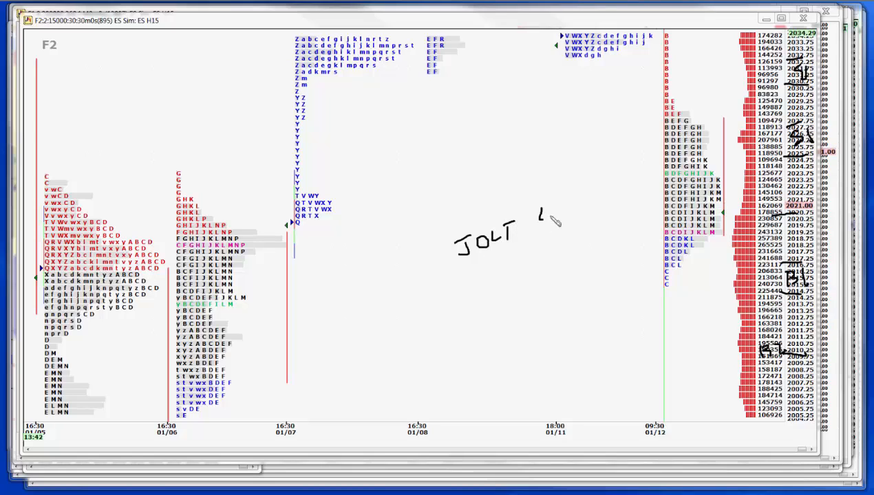
# - Handwrite the figure 4.04 after JOLT on the ES 30-minute chart
pyautogui.moveTo(533, 216); pyautogui.dragTo(558, 220)
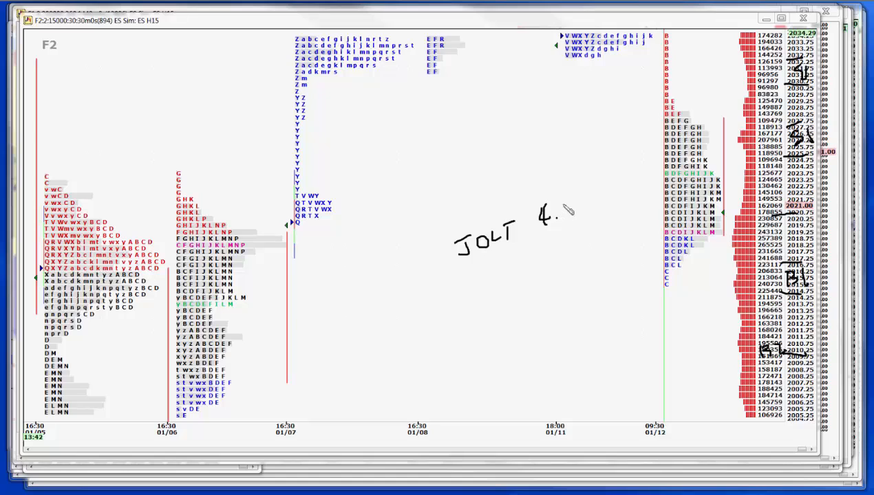
pyautogui.moveTo(557, 210); pyautogui.dragTo(571, 220)
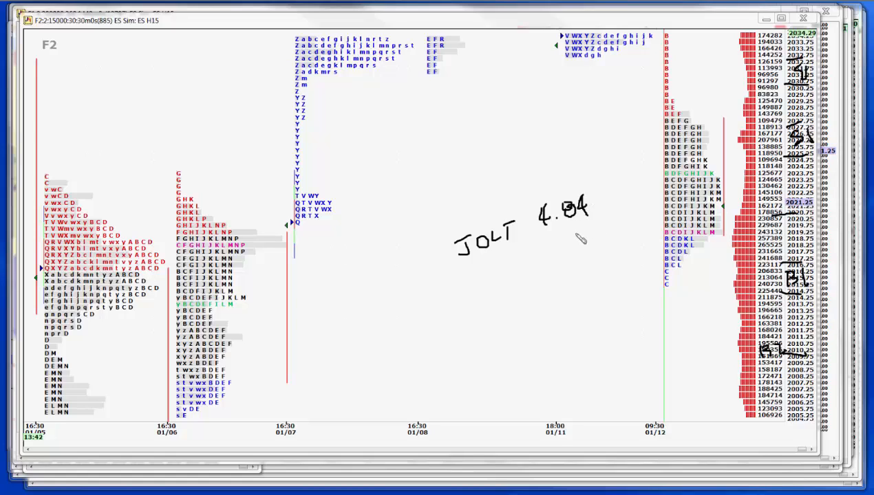
pyautogui.moveTo(512, 252)
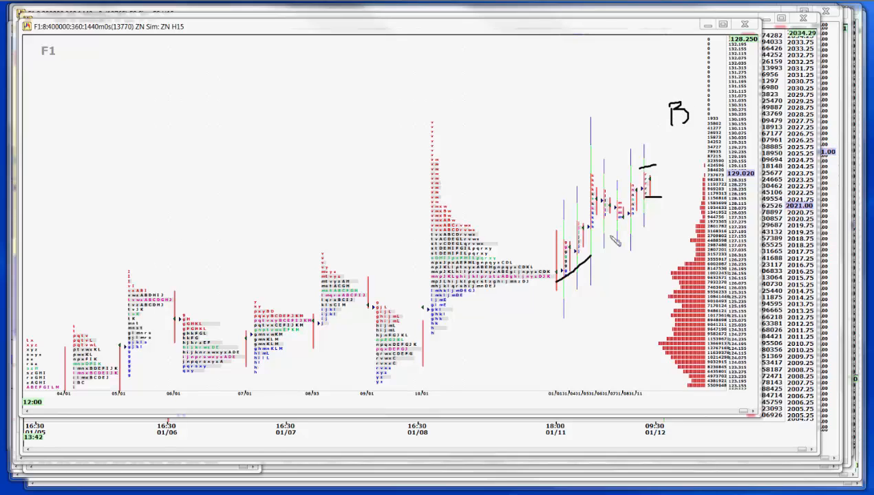
# - Sketch an upward arrow and a downward arrow above the ZN daily profiles
pyautogui.moveTo(589, 251); pyautogui.dragTo(643, 195)
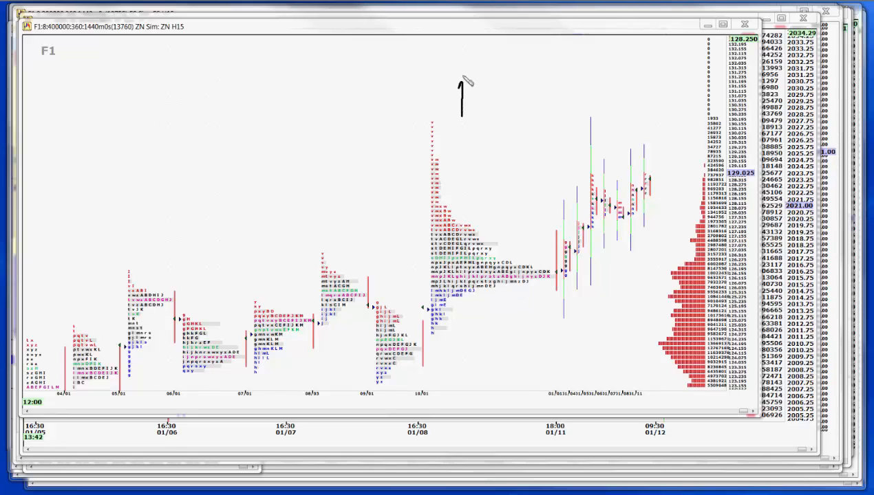
pyautogui.moveTo(492, 91)
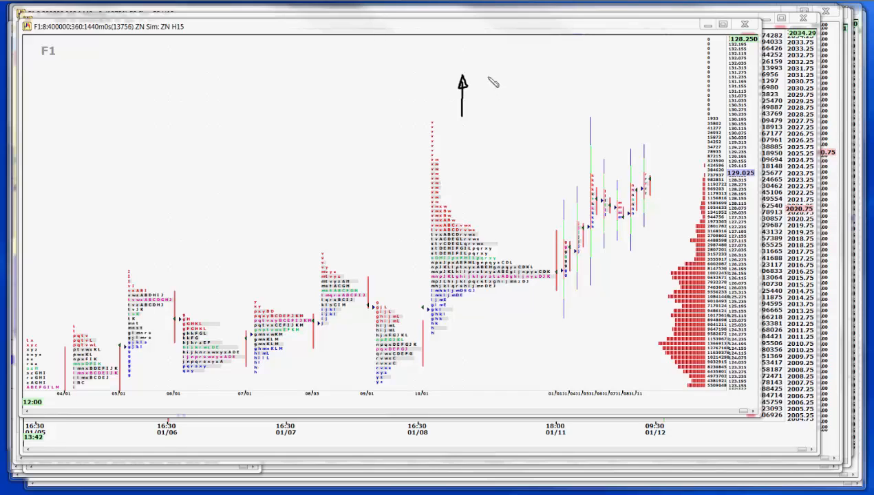
pyautogui.moveTo(494, 75); pyautogui.dragTo(483, 110)
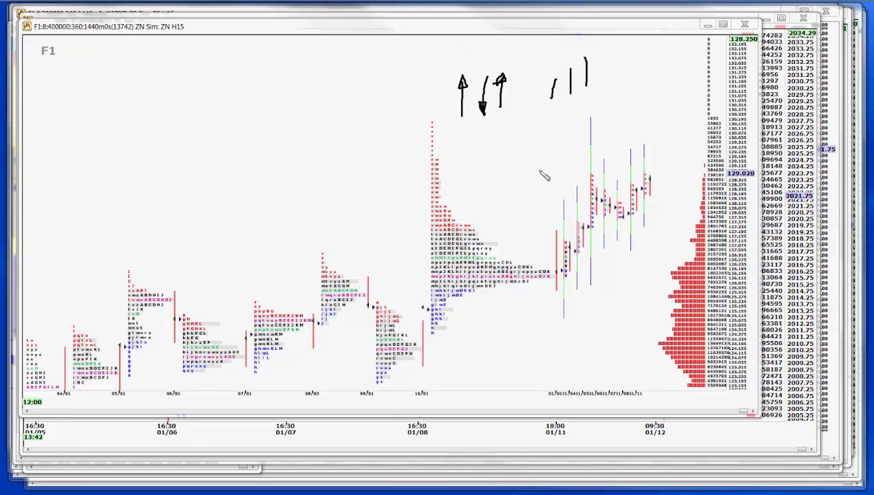
pyautogui.moveTo(536, 149)
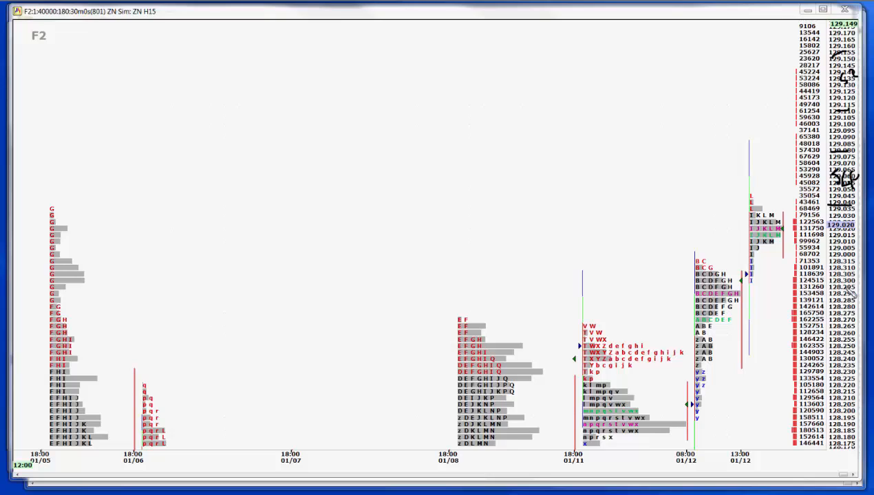
pyautogui.moveTo(757, 295)
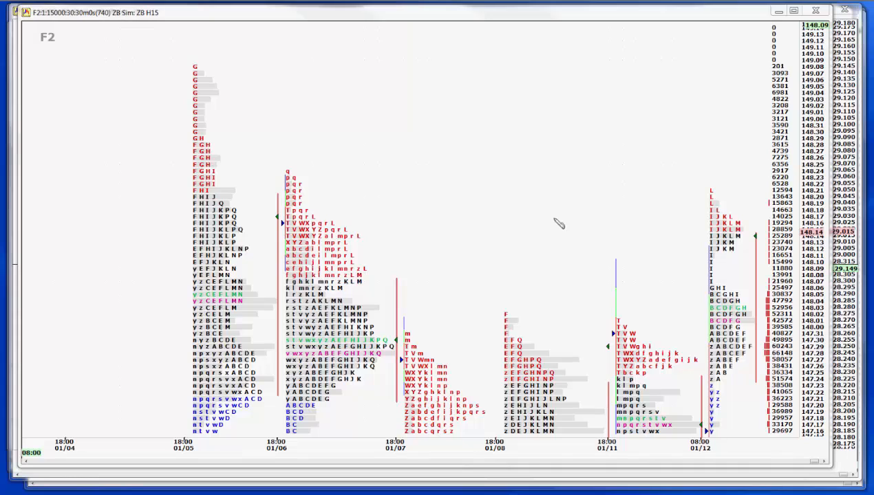
pyautogui.moveTo(757, 95)
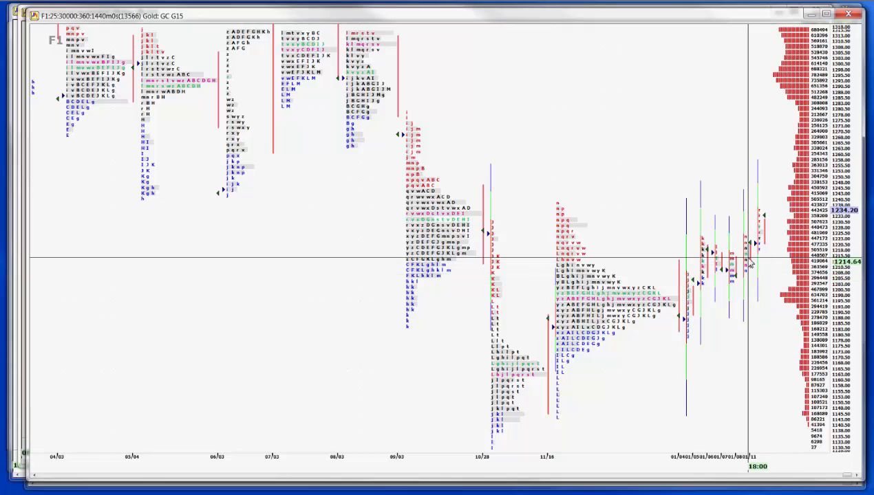
pyautogui.moveTo(698, 217)
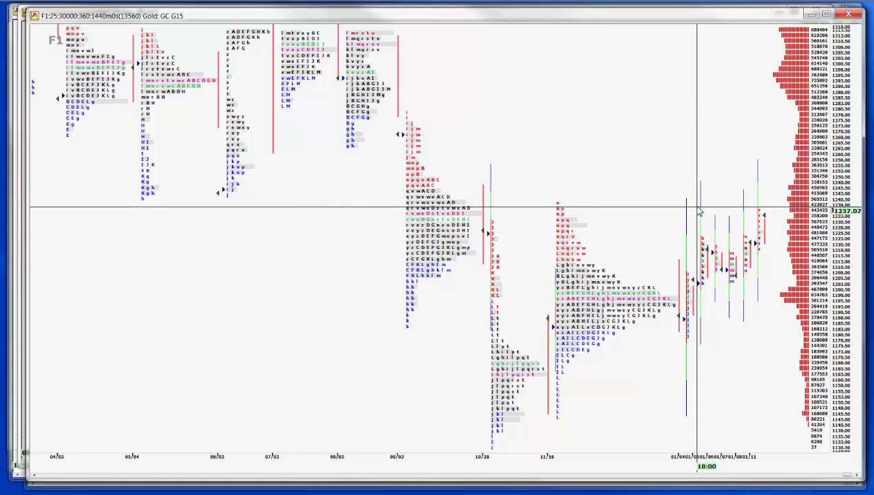
pyautogui.moveTo(169, 211)
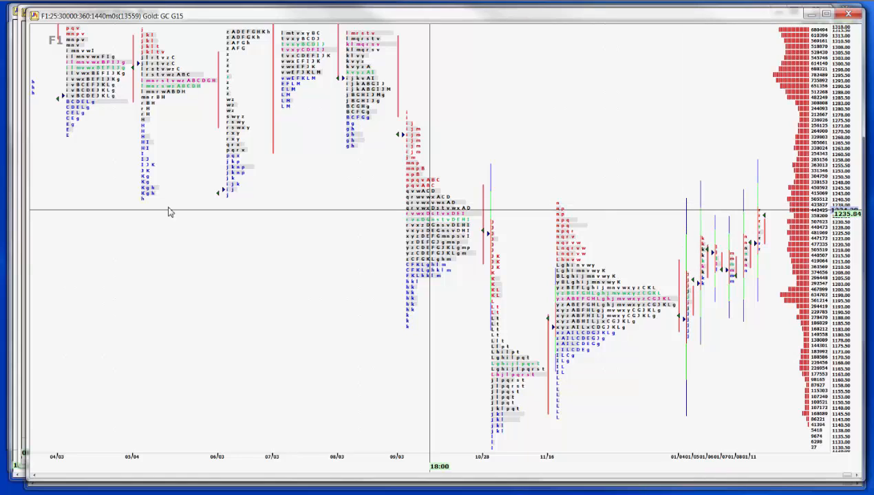
pyautogui.moveTo(148, 203)
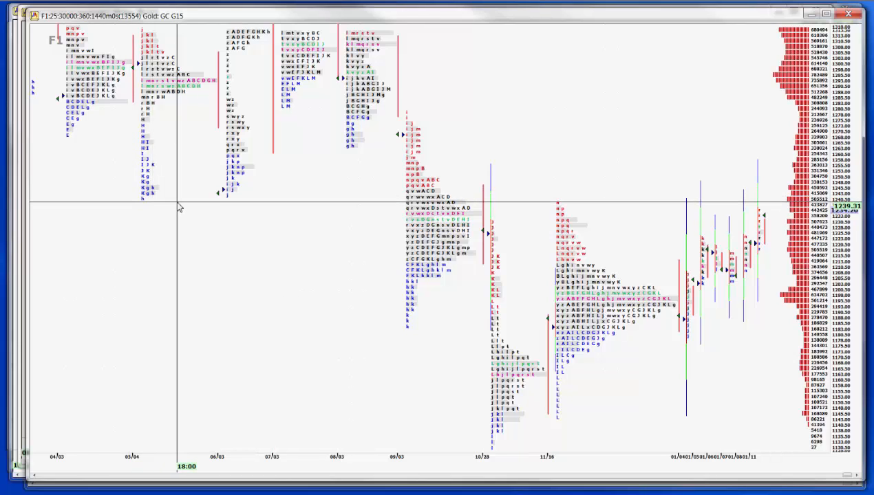
pyautogui.moveTo(440, 191)
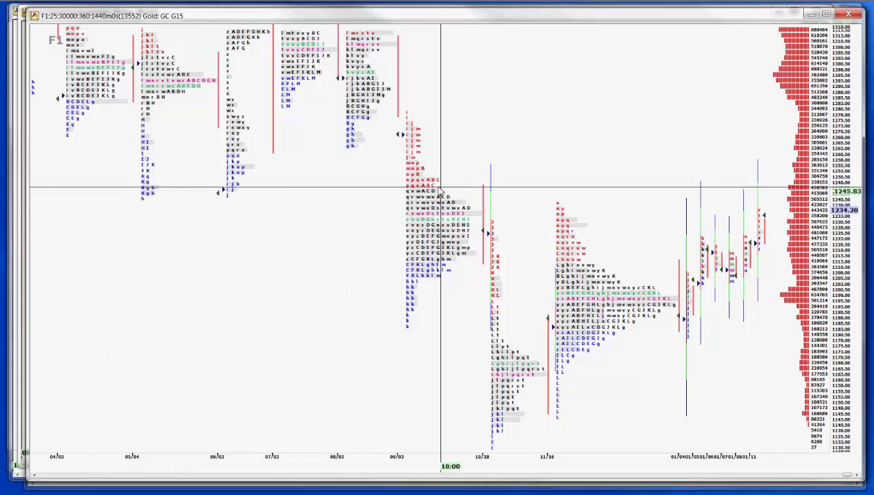
pyautogui.moveTo(418, 166)
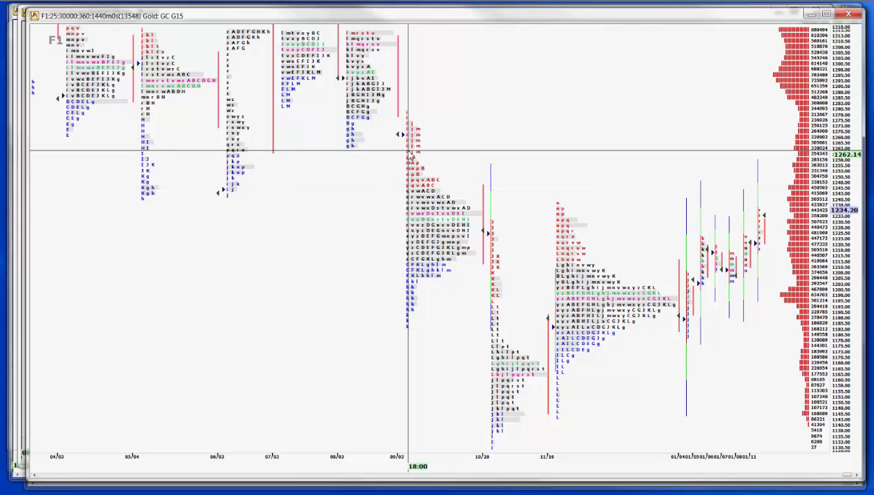
pyautogui.moveTo(403, 172)
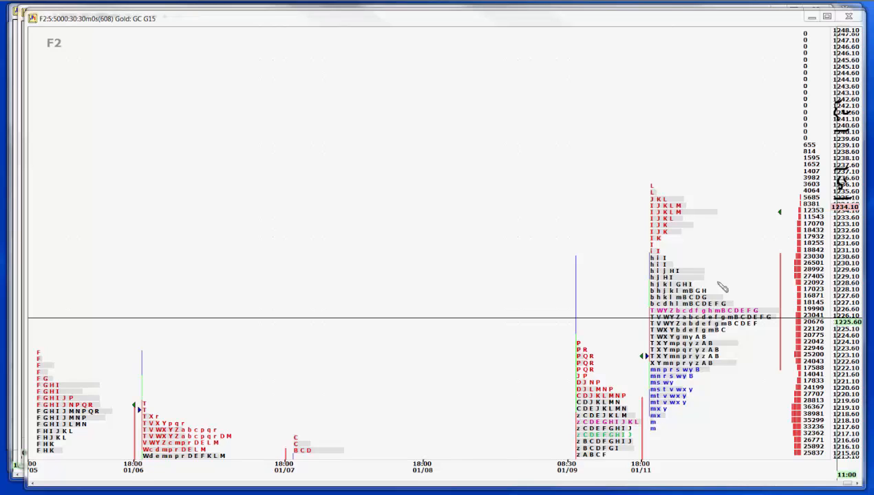
pyautogui.moveTo(665, 263)
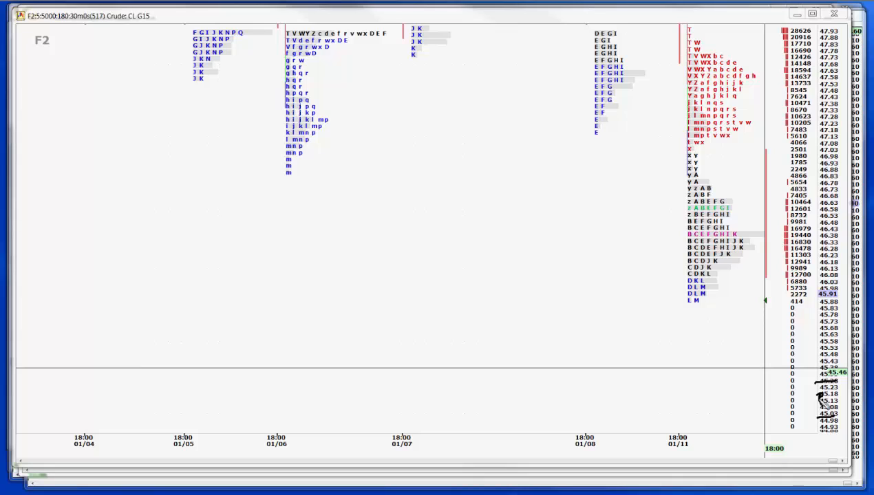
pyautogui.moveTo(824, 399)
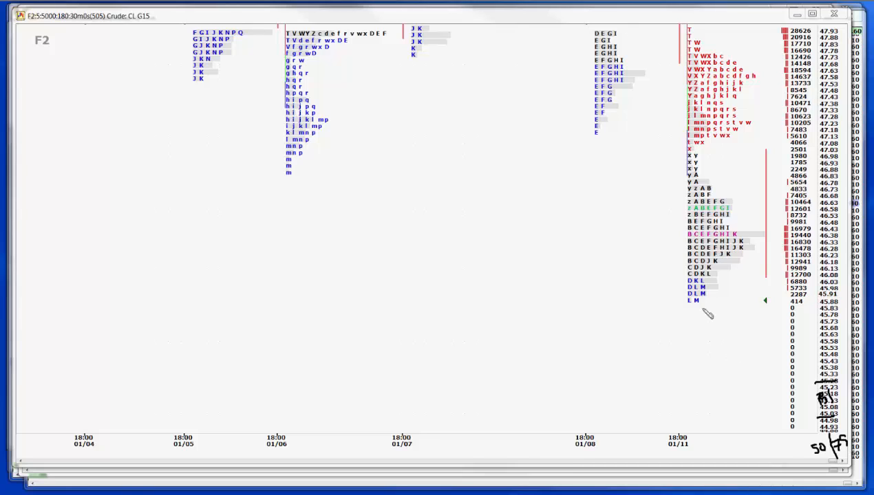
pyautogui.moveTo(769, 242)
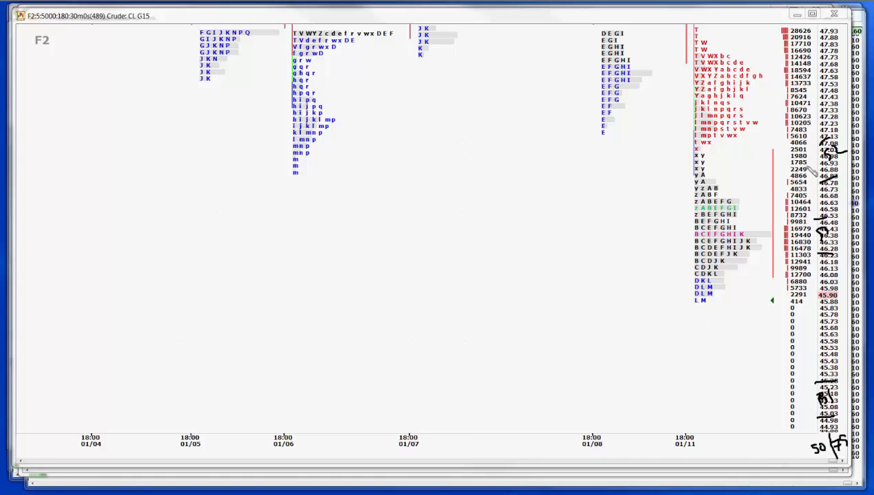
pyautogui.moveTo(739, 169)
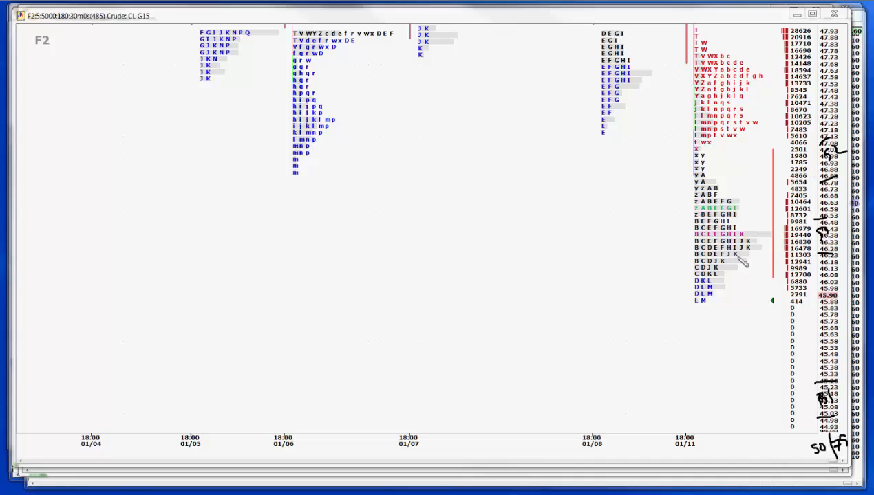
pyautogui.moveTo(439, 163)
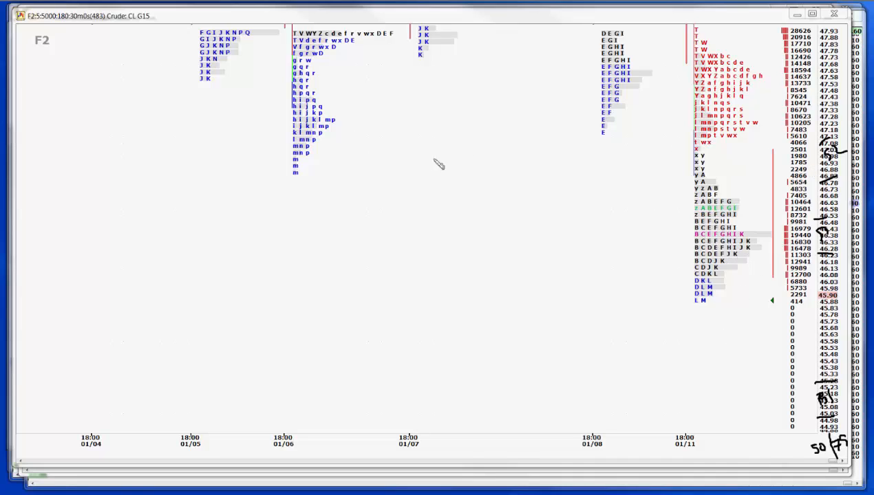
pyautogui.moveTo(664, 155)
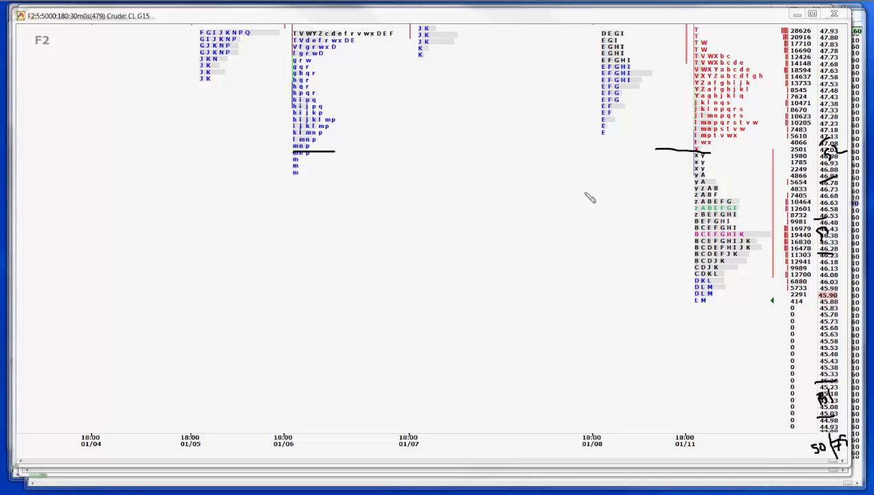
pyautogui.moveTo(523, 141)
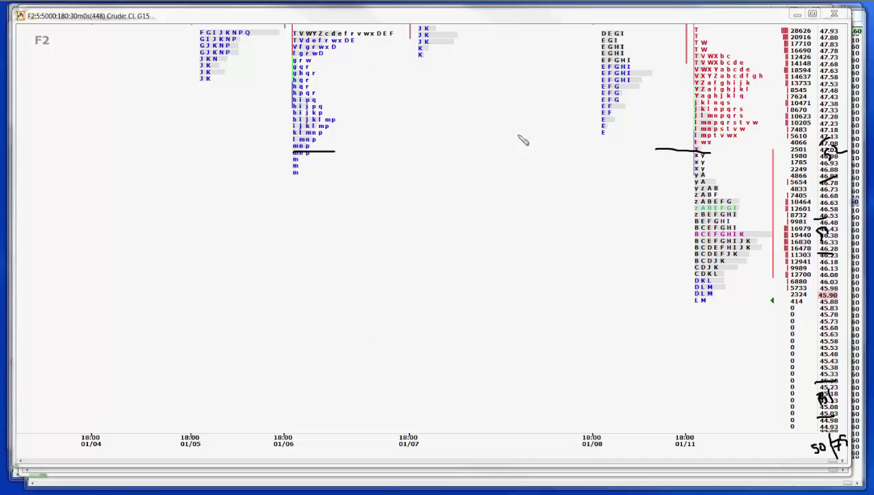
pyautogui.moveTo(563, 165)
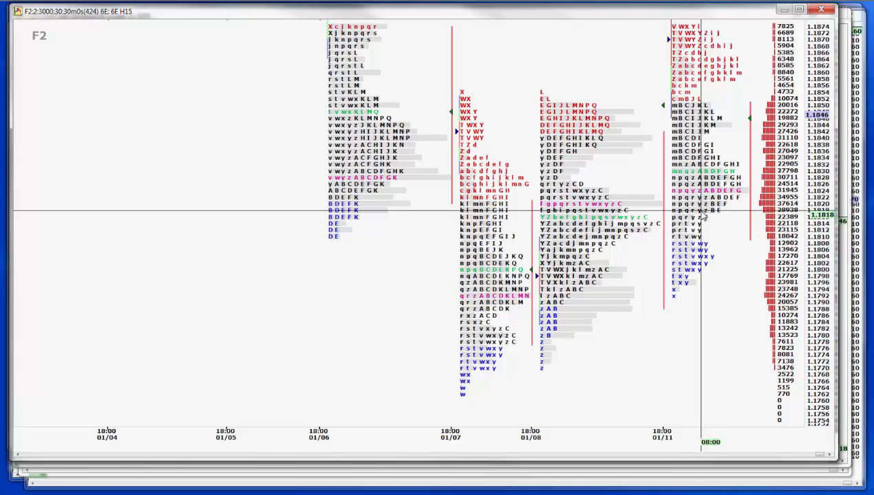
# - Scroll the euro futures 30-minute chart to show history back to the 01/12 session
pyautogui.hscroll(3)
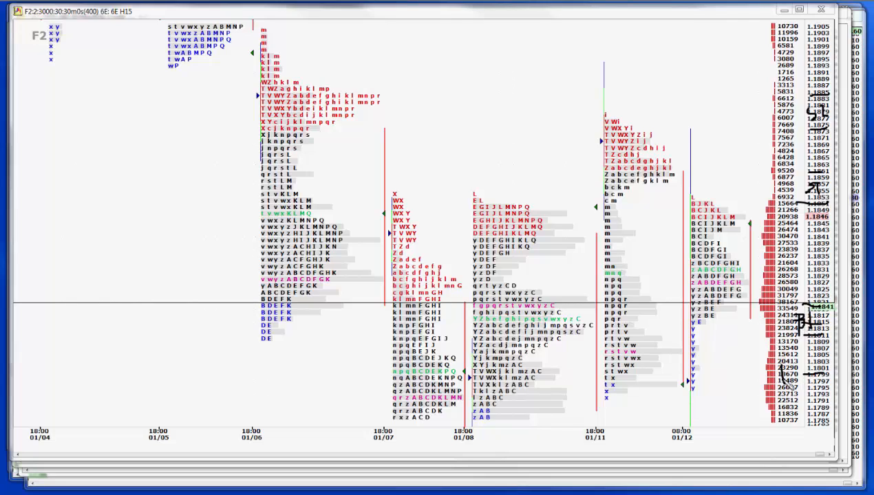
pyautogui.moveTo(753, 324)
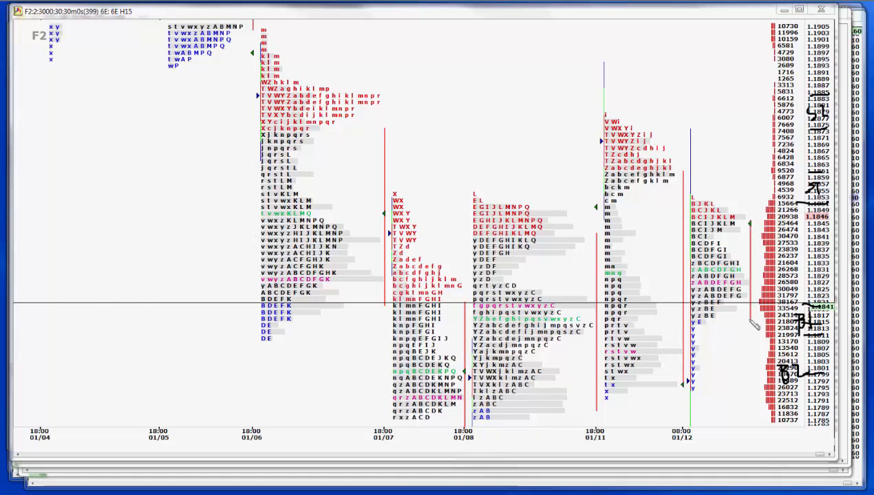